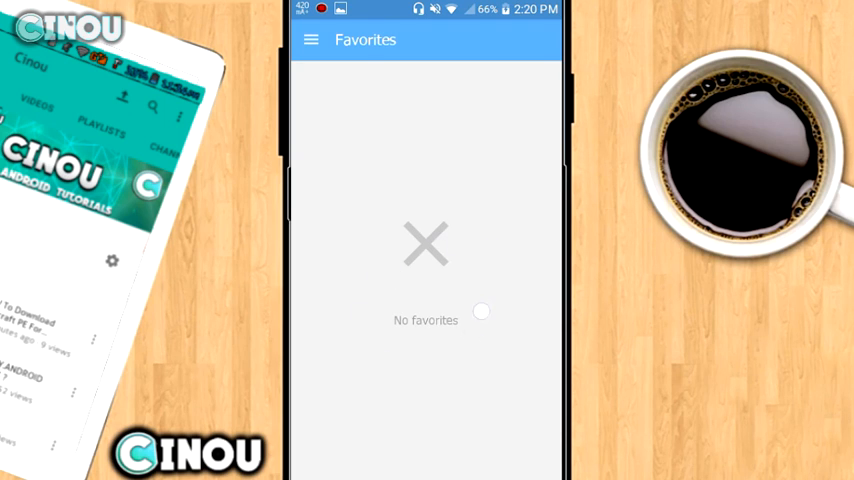
# Open the navigation drawer and pick the 3D category under Frames.
pyautogui.click(311, 40)
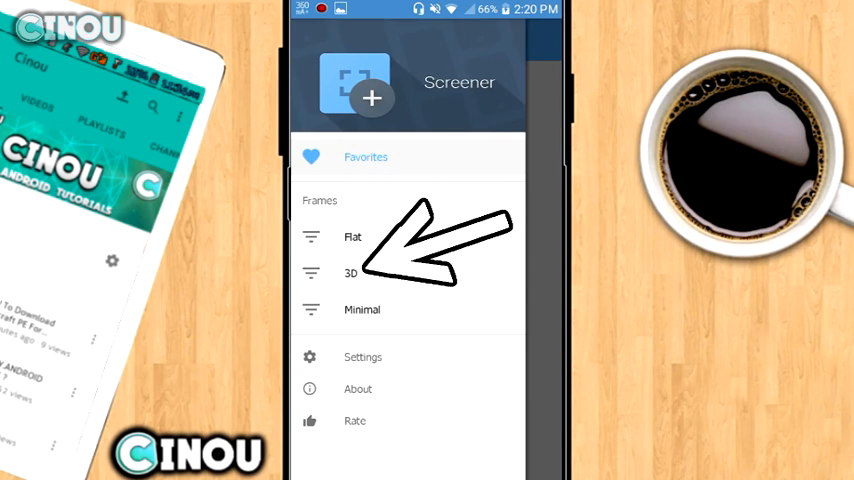
pyautogui.click(350, 272)
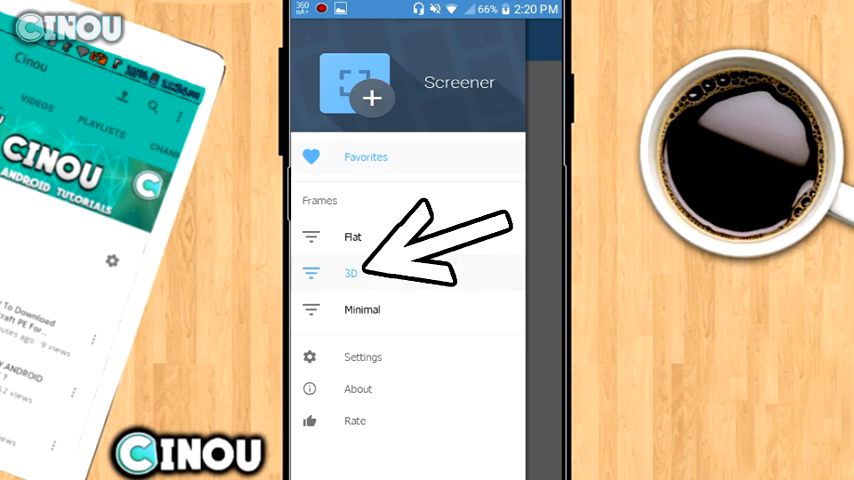
# Choose the No Device Frame 3D style and add the phone screenshot into it.
pyautogui.click(351, 272)
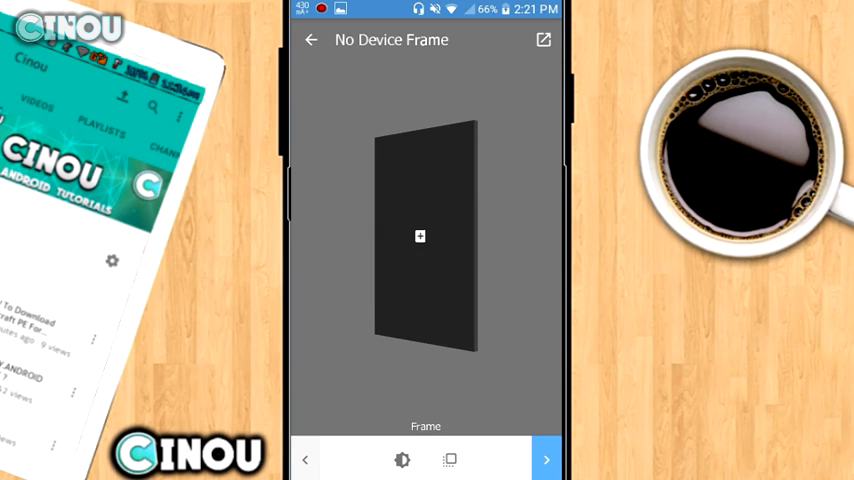
pyautogui.click(420, 236)
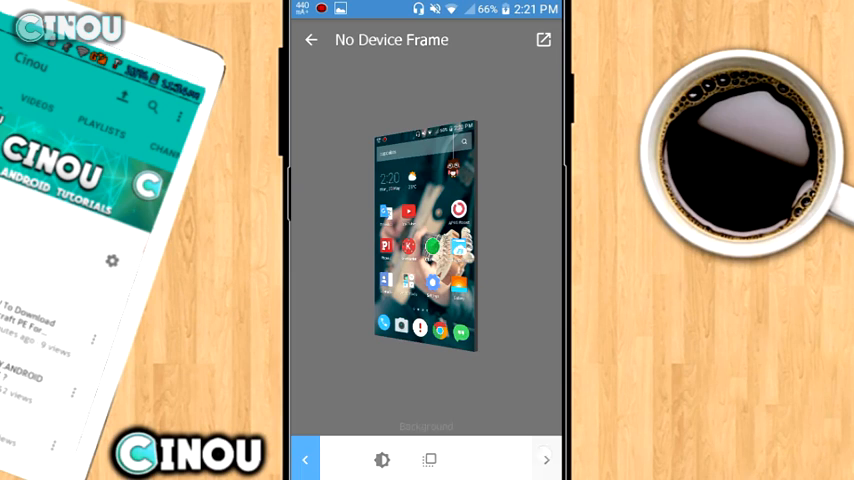
# Step through the Background and Frame pages, then save the plain 3D-framed screenshot.
pyautogui.click(545, 459)
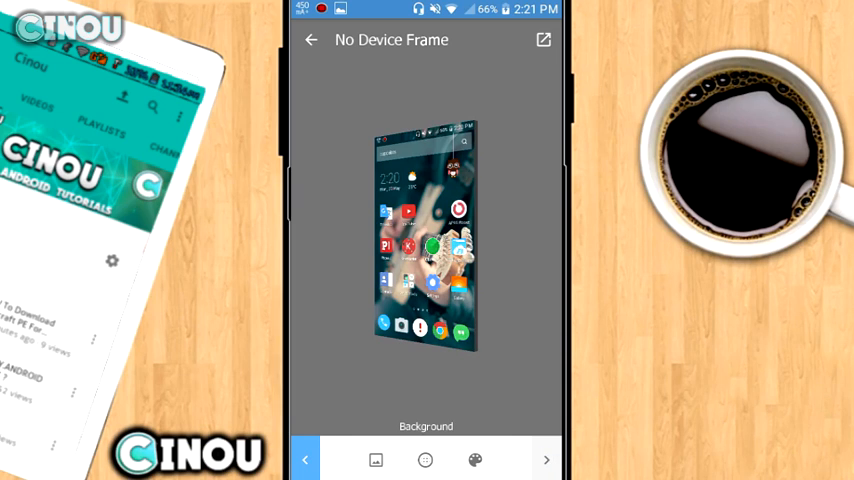
pyautogui.click(546, 459)
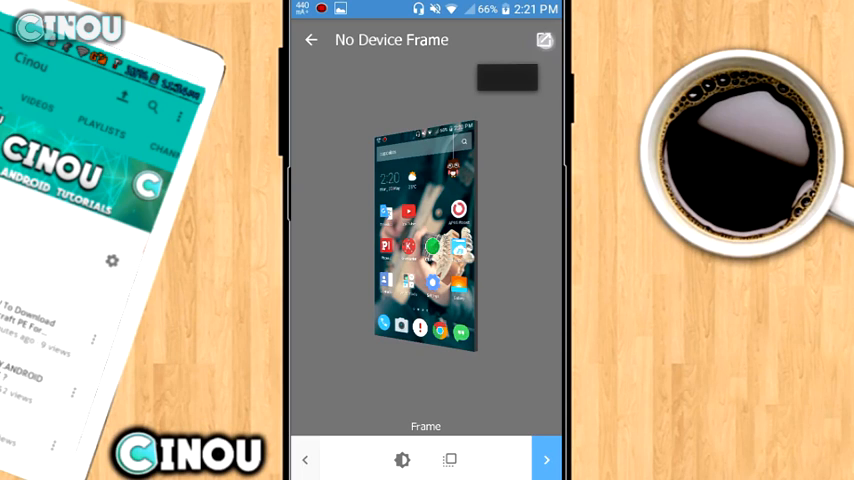
pyautogui.click(543, 39)
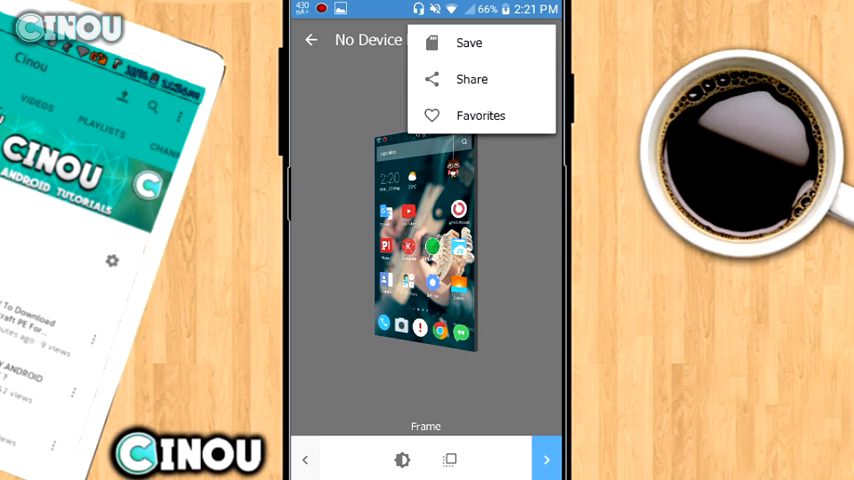
pyautogui.click(469, 42)
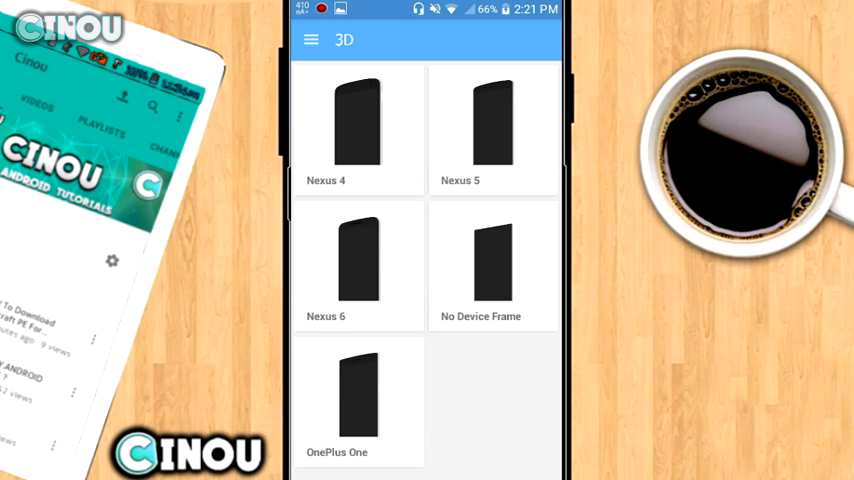
# Choose the OnePlus One device frame from the 3D list.
pyautogui.click(358, 400)
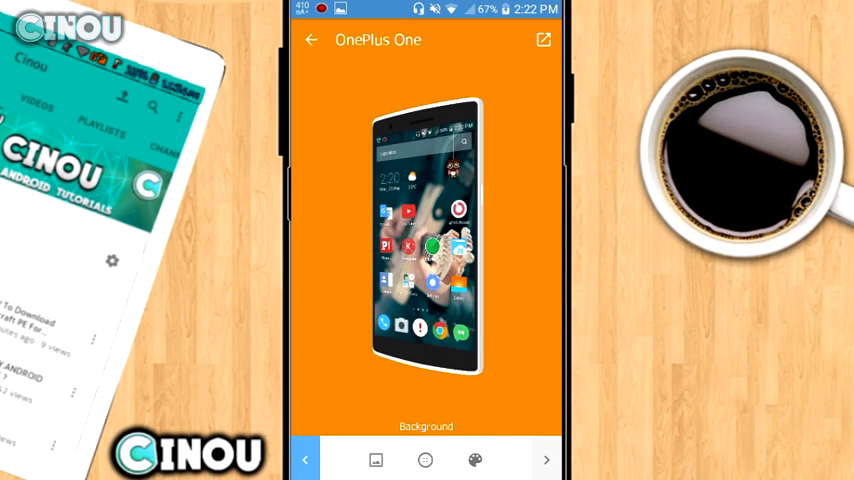
# Try yellow, then cyan backgrounds, save the OnePlus One mockup, and tap the empty frame.
pyautogui.click(474, 460)
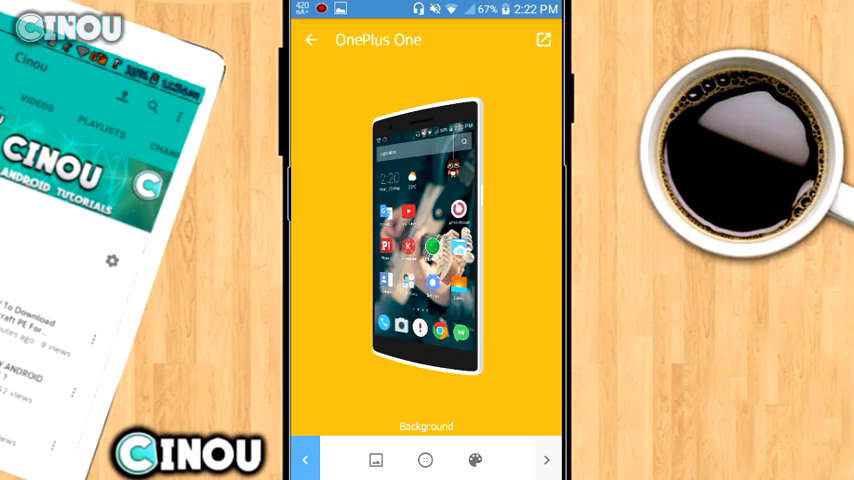
pyautogui.click(474, 459)
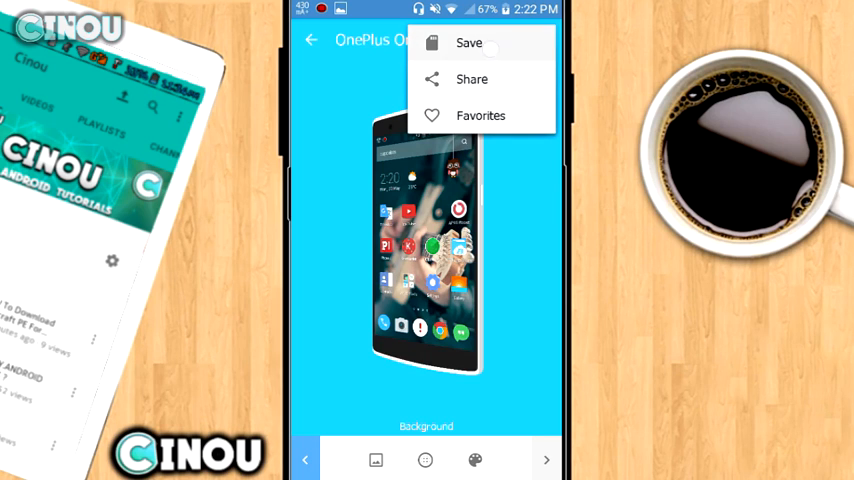
pyautogui.click(468, 42)
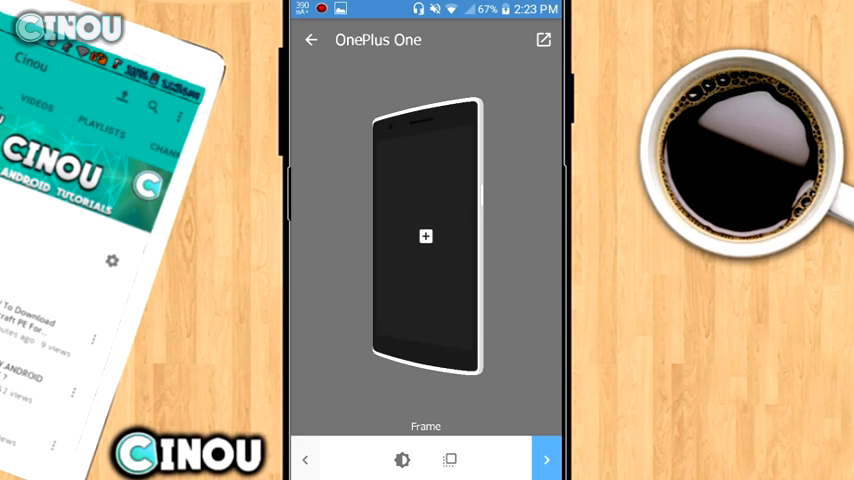
pyautogui.click(425, 236)
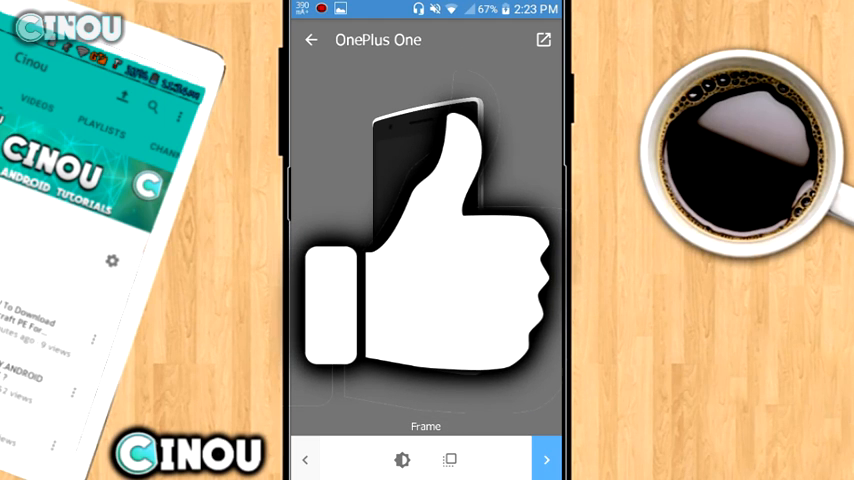